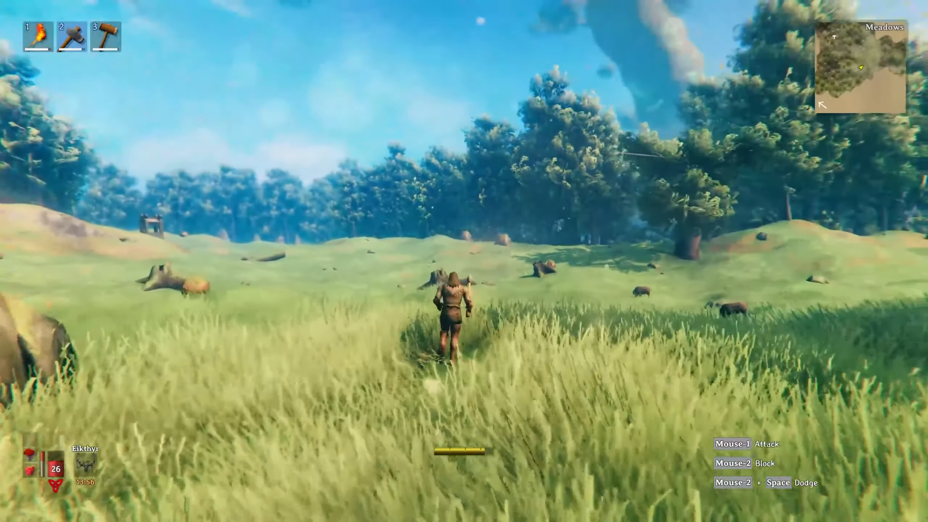
- Download the r2modman zip from Thunderstore and extract it into ebkr-r2modman-3.1.10 on the desktop
key("m")
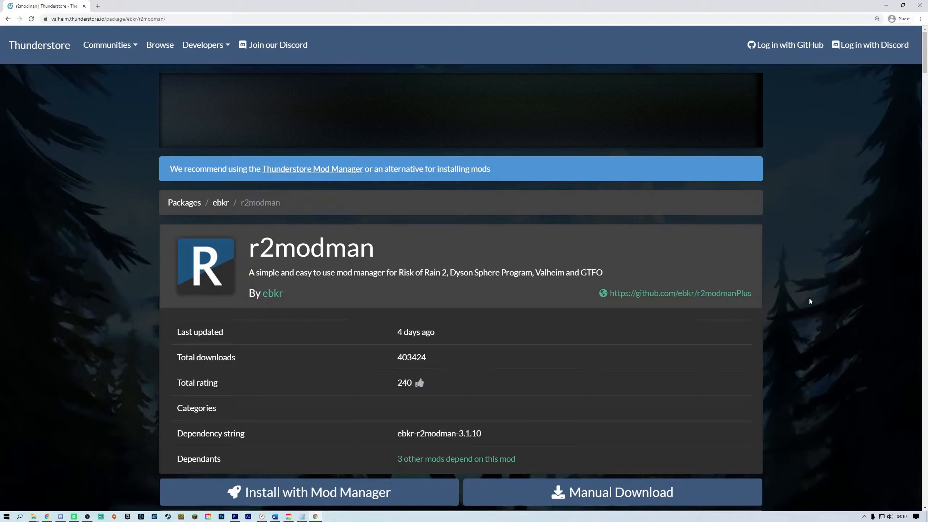
mouse_move(627, 491)
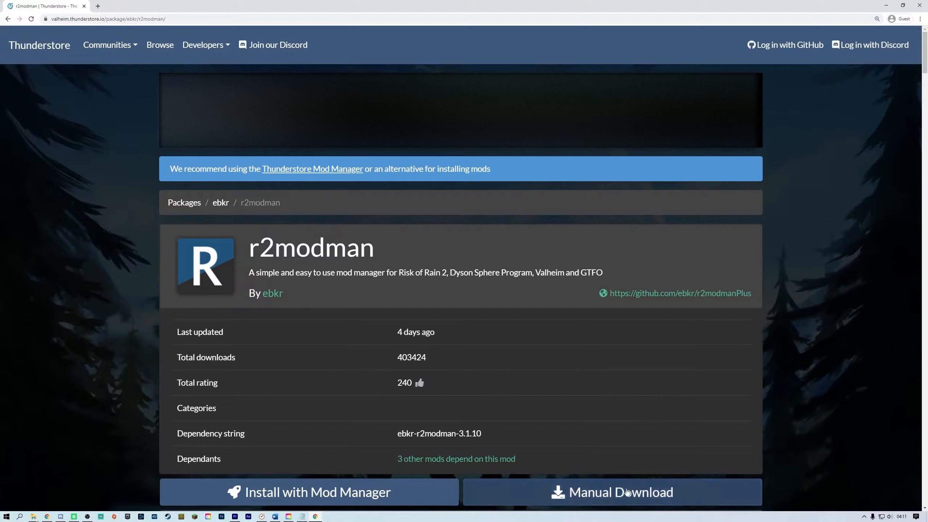
left_click(612, 492)
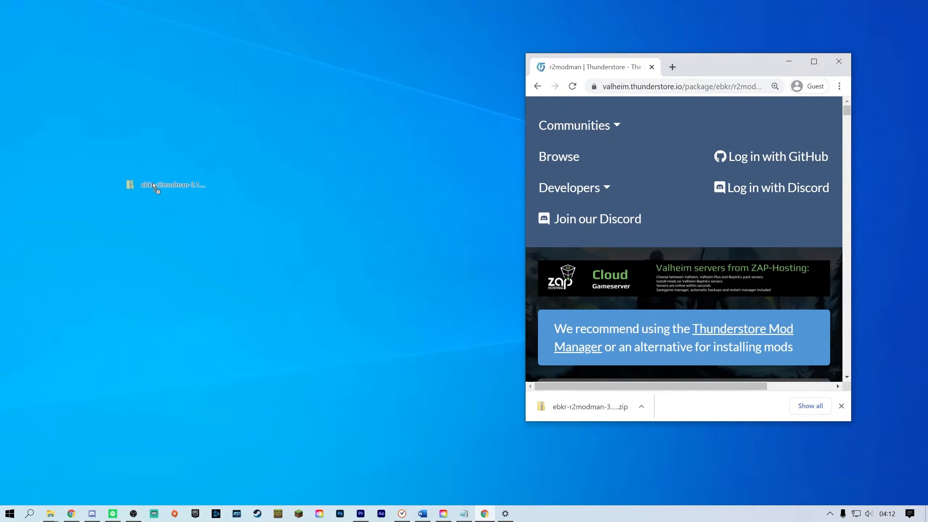
right_click(145, 184)
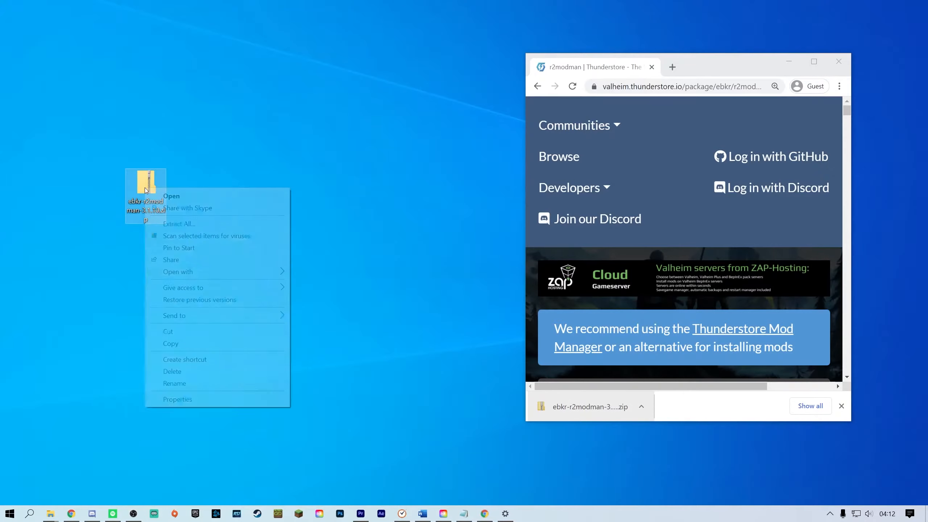
left_click(178, 223)
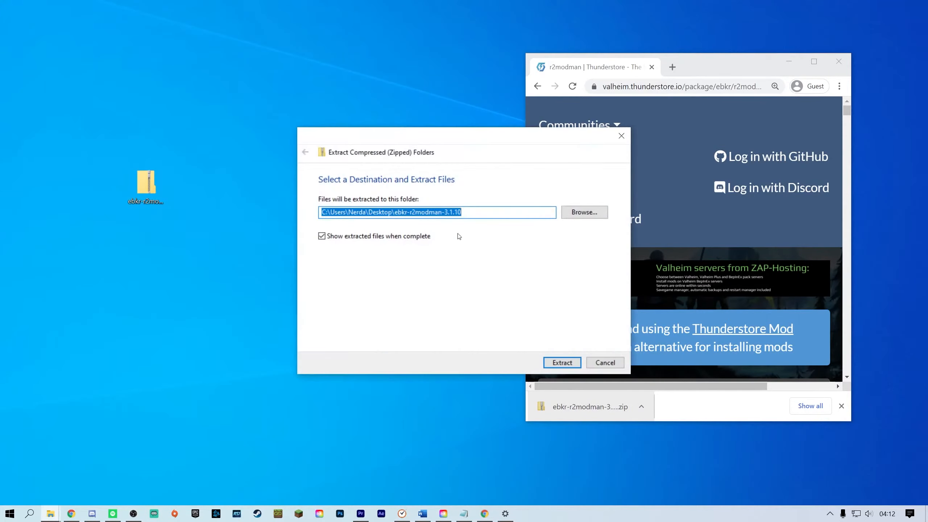
left_click(561, 362)
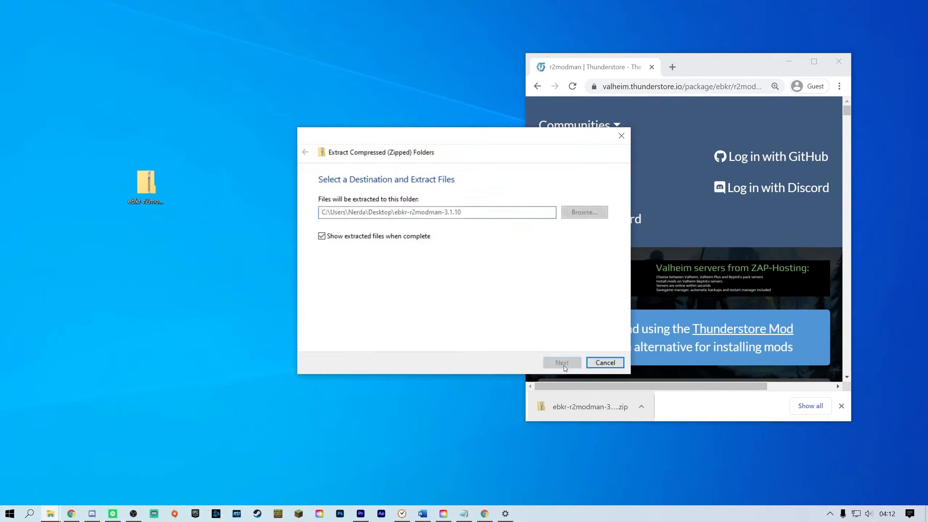
left_click(561, 362)
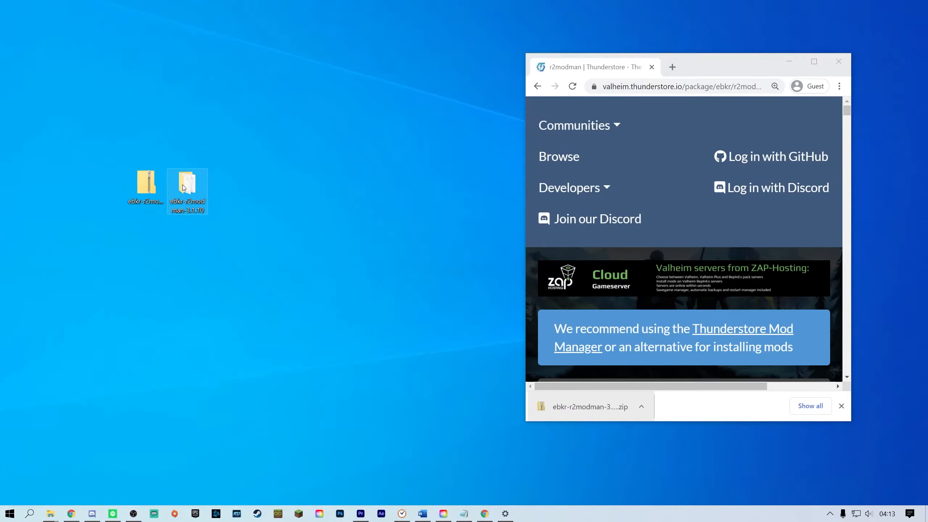
- Run r2modman Setup 3.1.10.exe, install for the current user only, and finish with r2modman launching
double_click(187, 186)
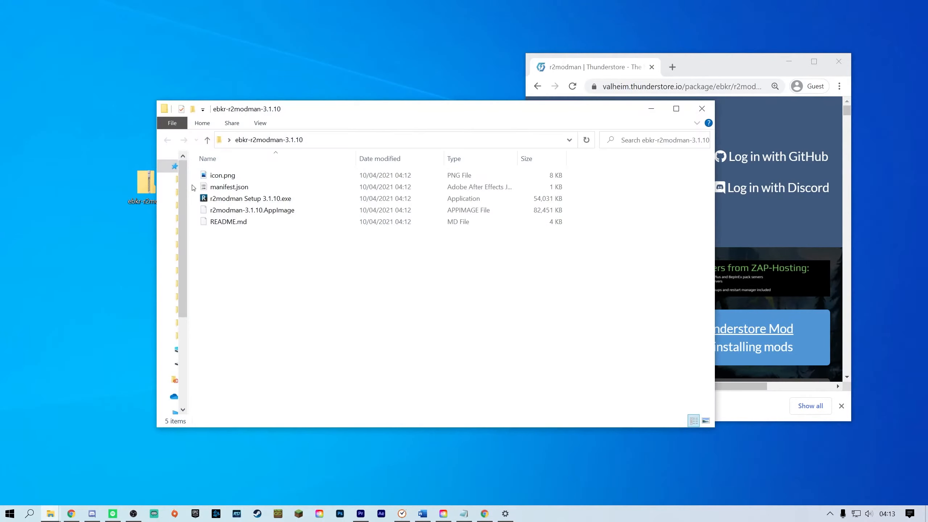
left_click(251, 199)
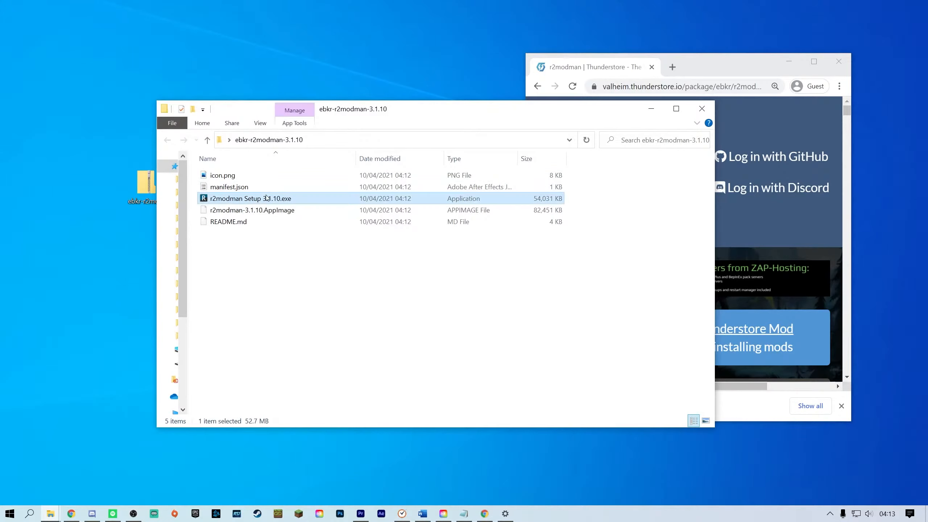
double_click(250, 198)
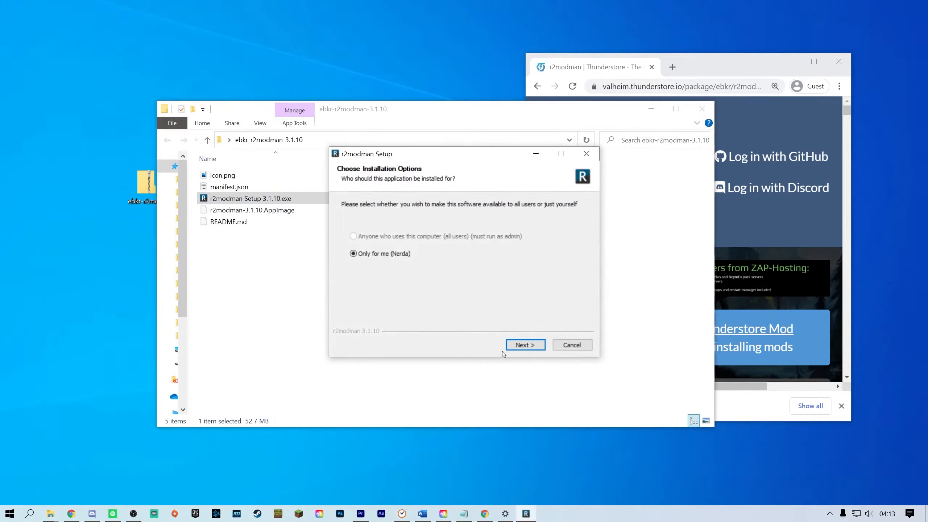
left_click(524, 344)
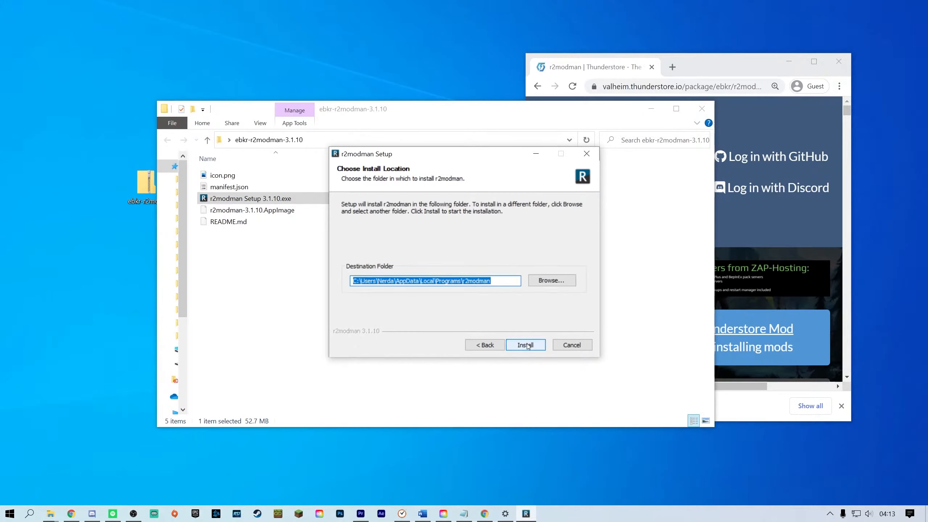
left_click(525, 344)
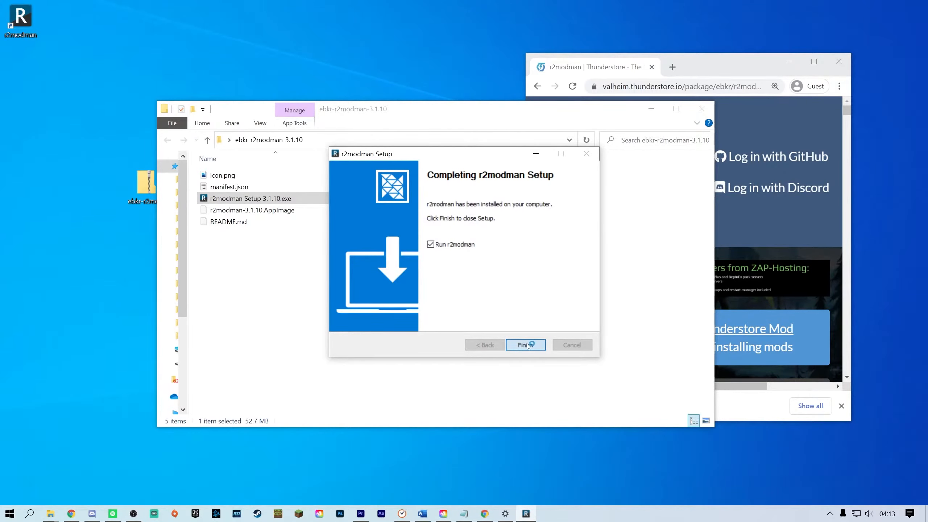
left_click(525, 345)
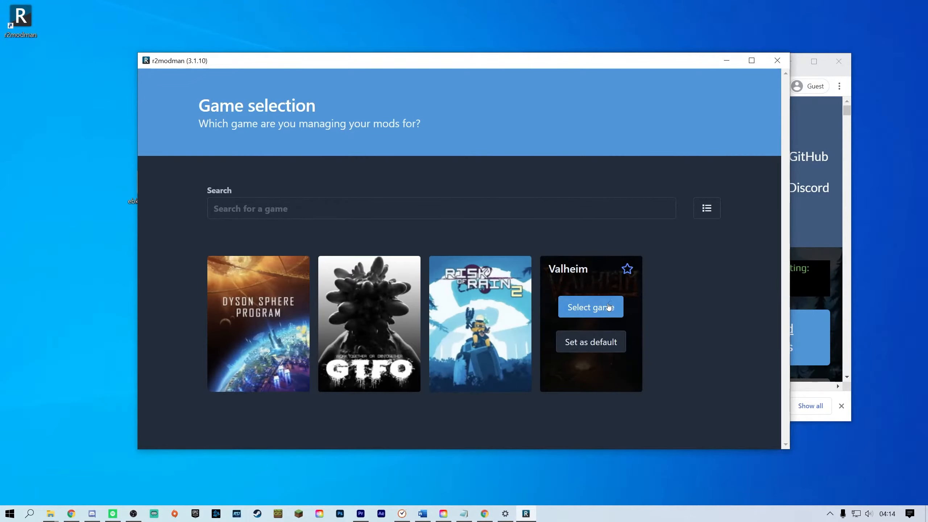
- Choose Valheim as the managed game and load the Default profile
left_click(590, 307)
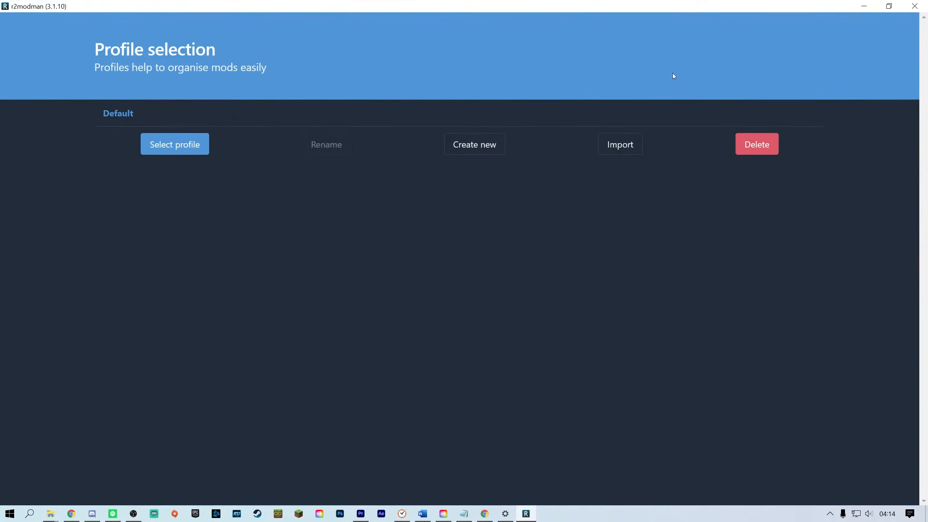
mouse_move(535, 229)
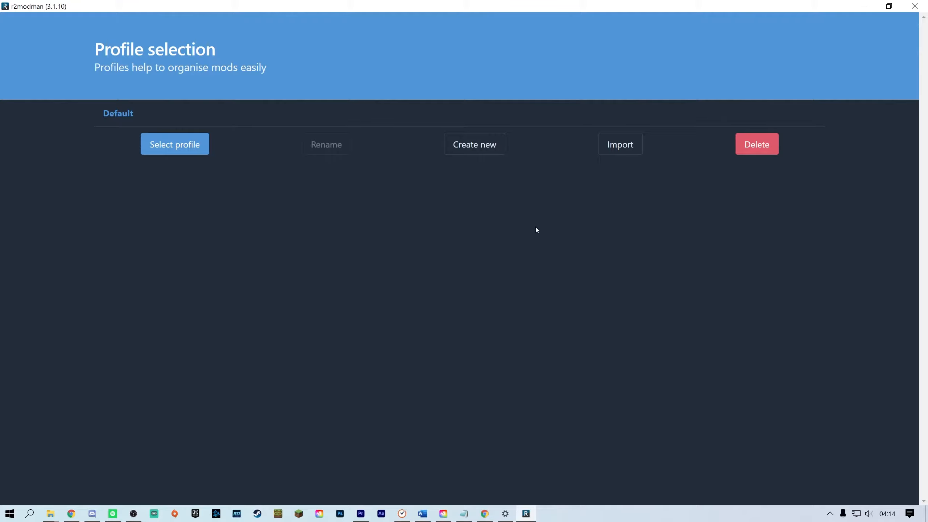
left_click(174, 144)
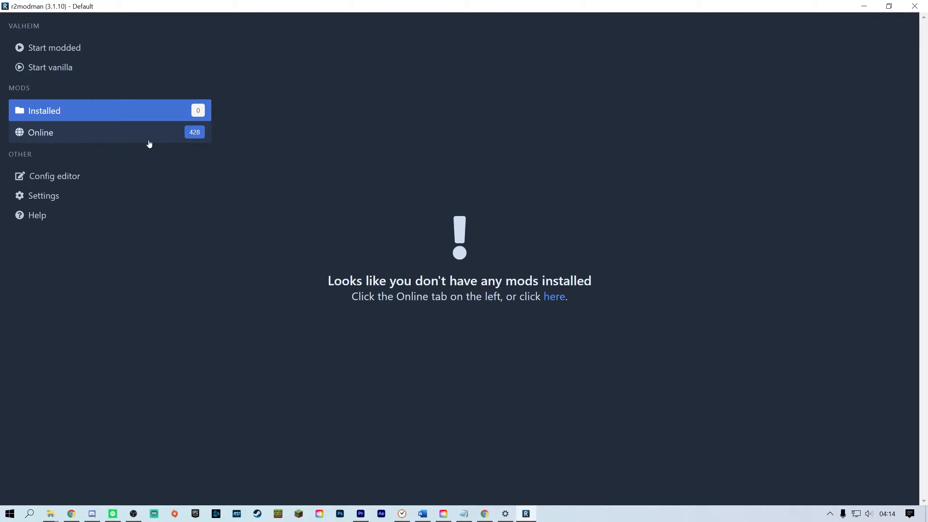
mouse_move(256, 513)
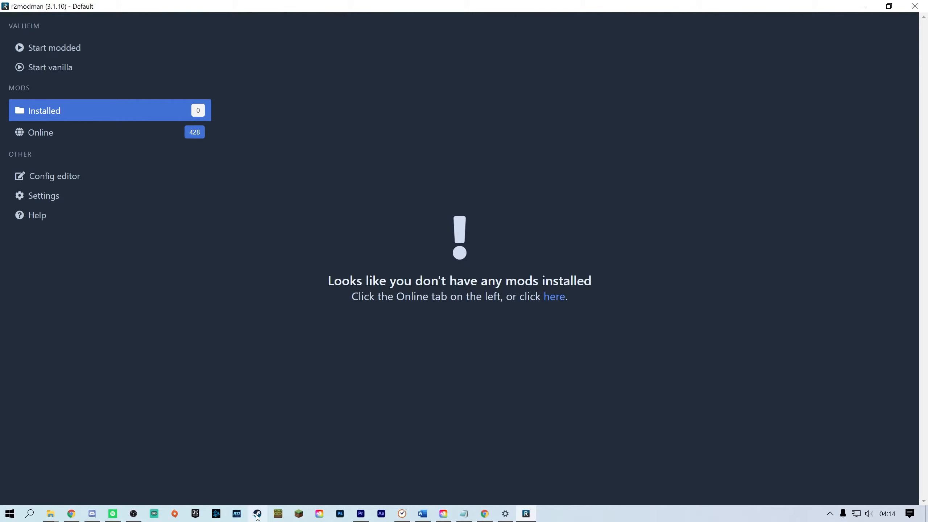
- Open Valheim's install folder from its Steam properties via Browse local files
left_click(257, 513)
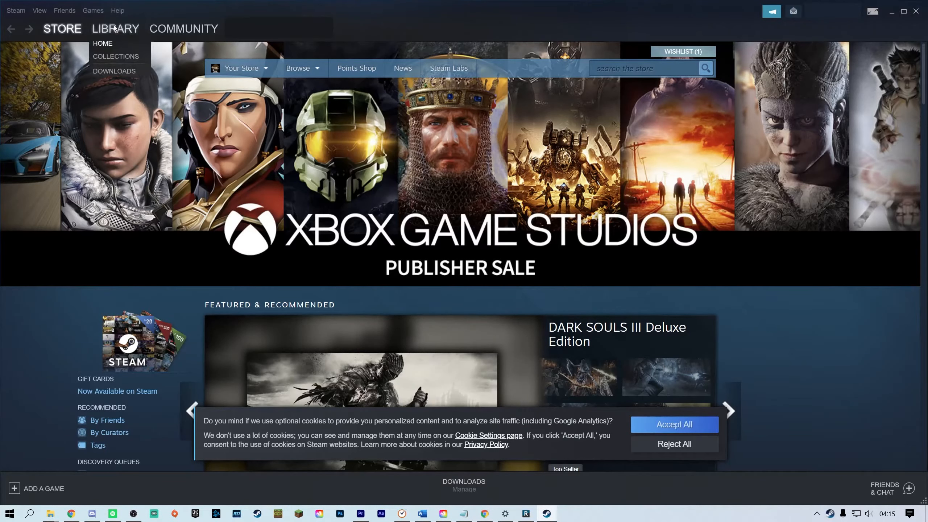
right_click(40, 352)
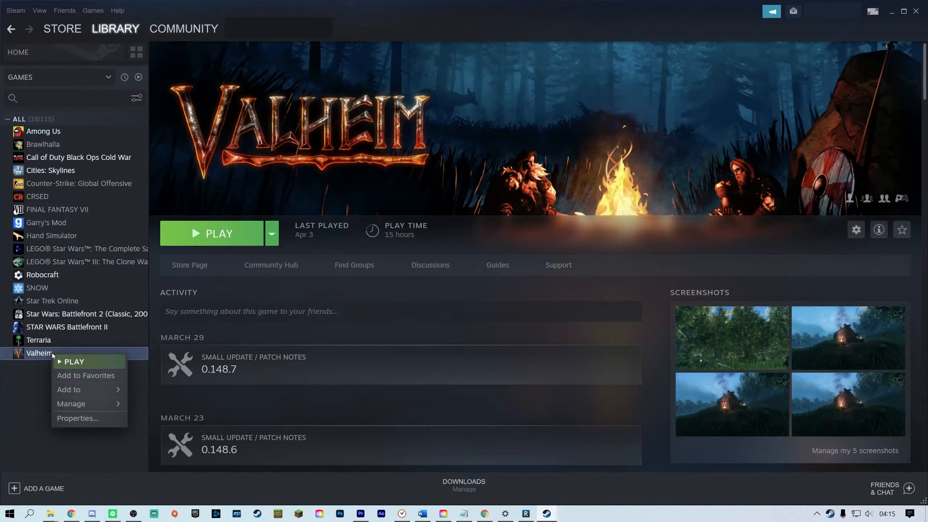
mouse_move(77, 418)
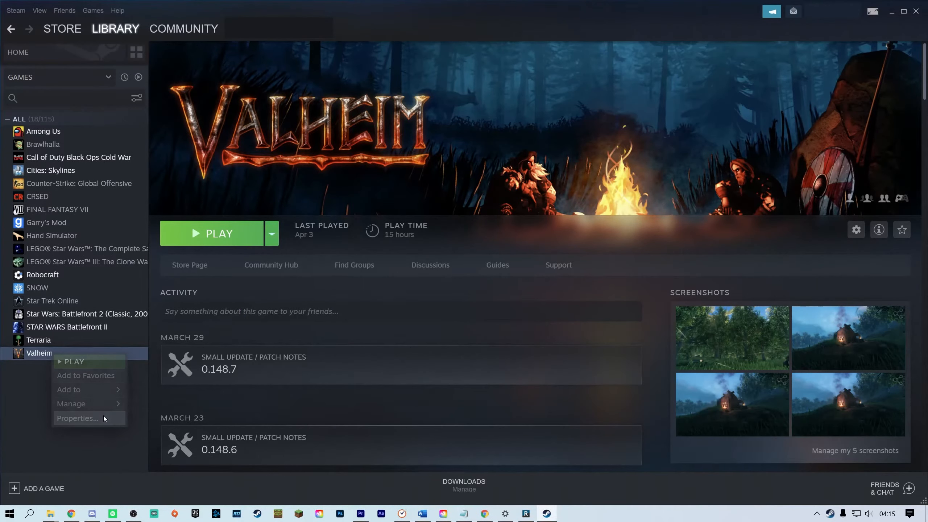
left_click(77, 418)
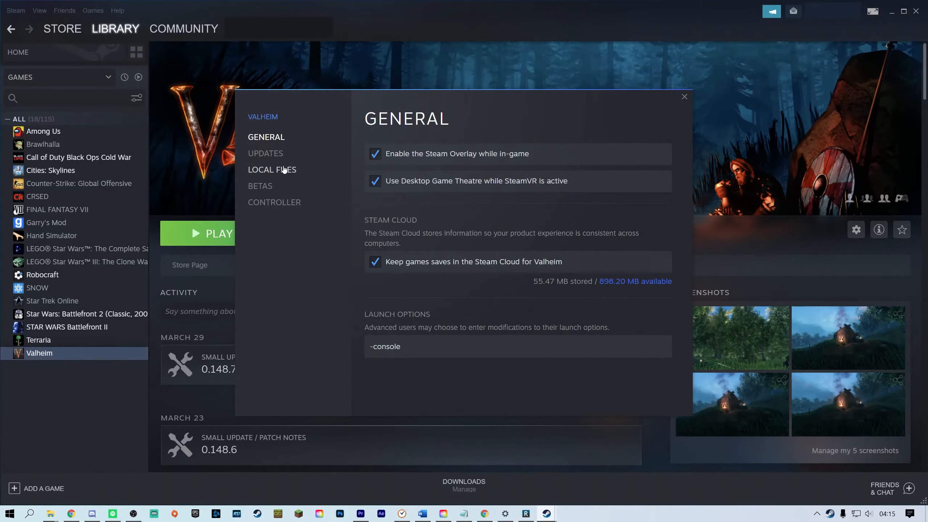
left_click(272, 169)
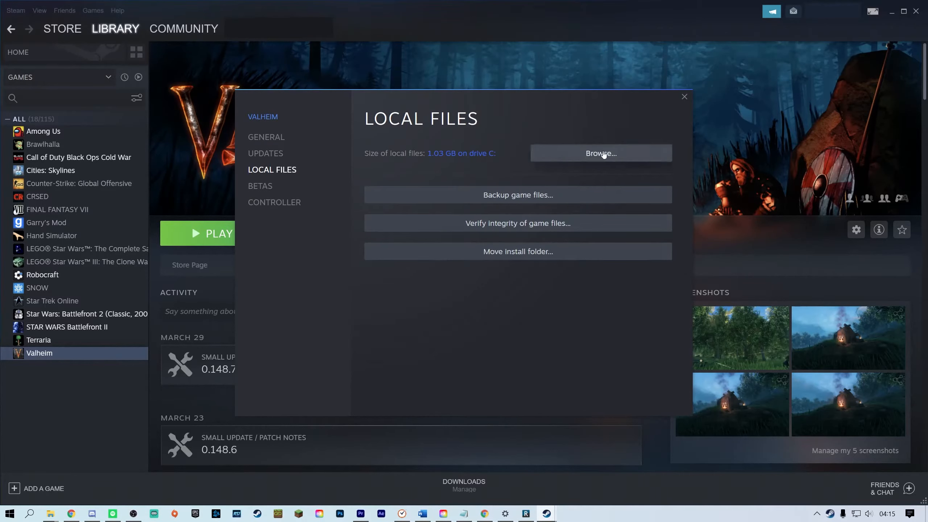
left_click(600, 154)
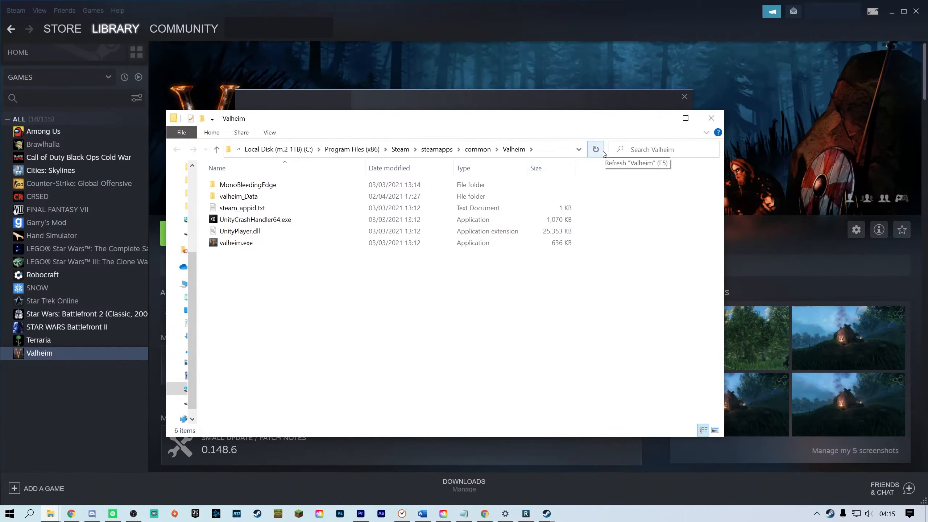
left_click(355, 148)
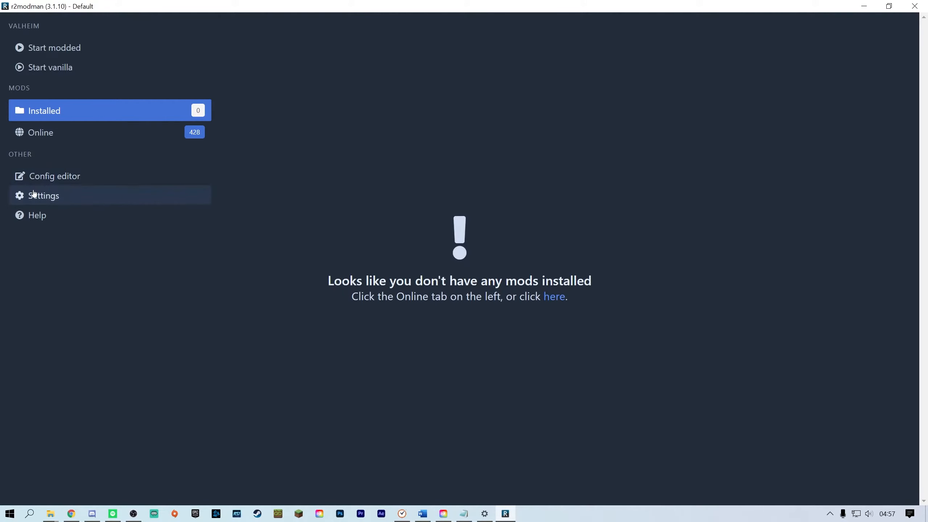
- Check r2modman's Locations settings for the Valheim directory under Program Files (x86)\Steam
left_click(44, 196)
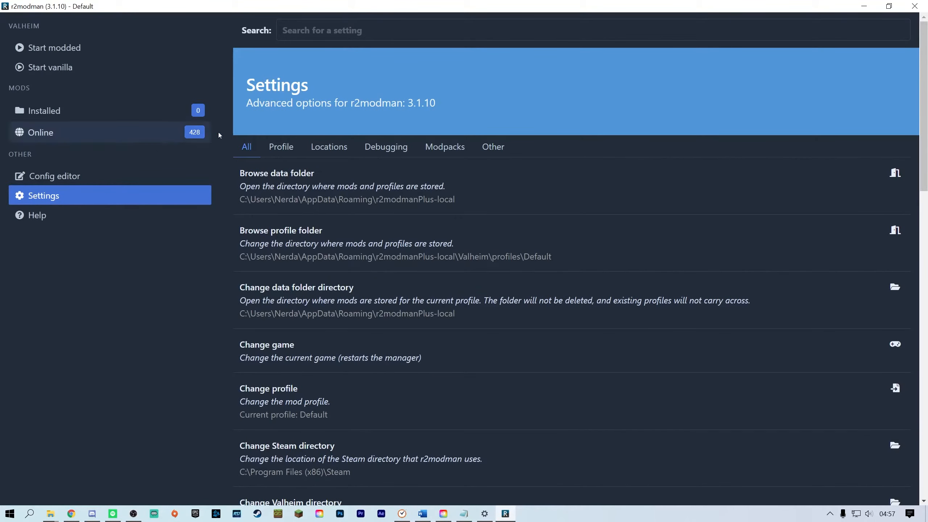
left_click(328, 147)
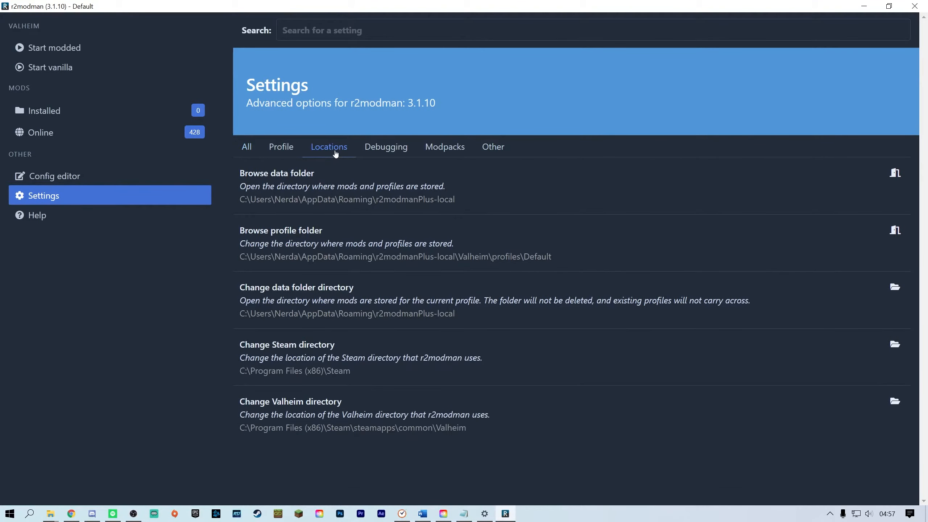
mouse_move(360, 408)
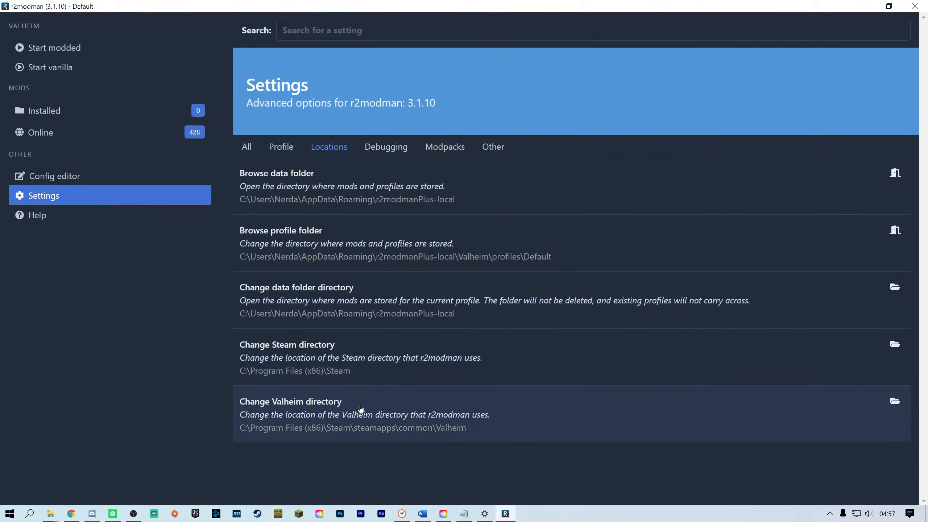
left_click(895, 401)
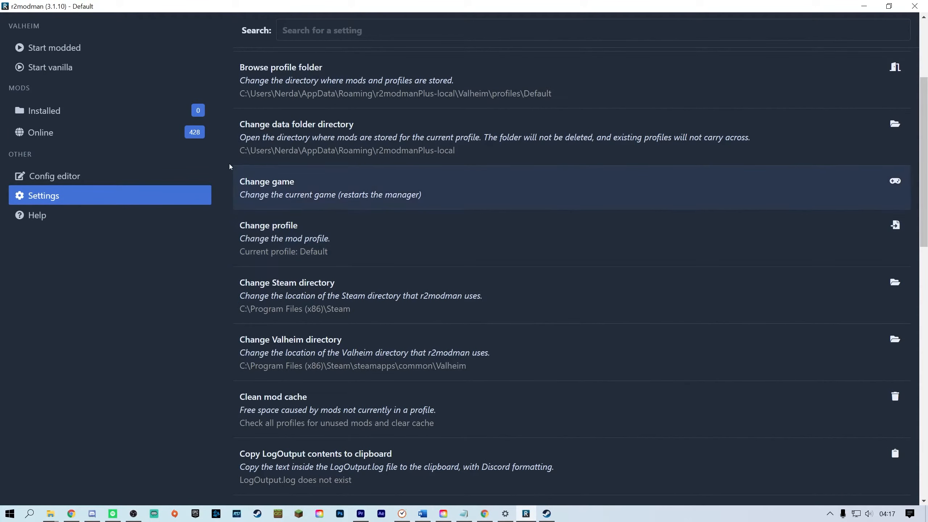
- Download BepInExPack_Valheim 5.4.901 with its dependencies from the online mod list
left_click(41, 132)
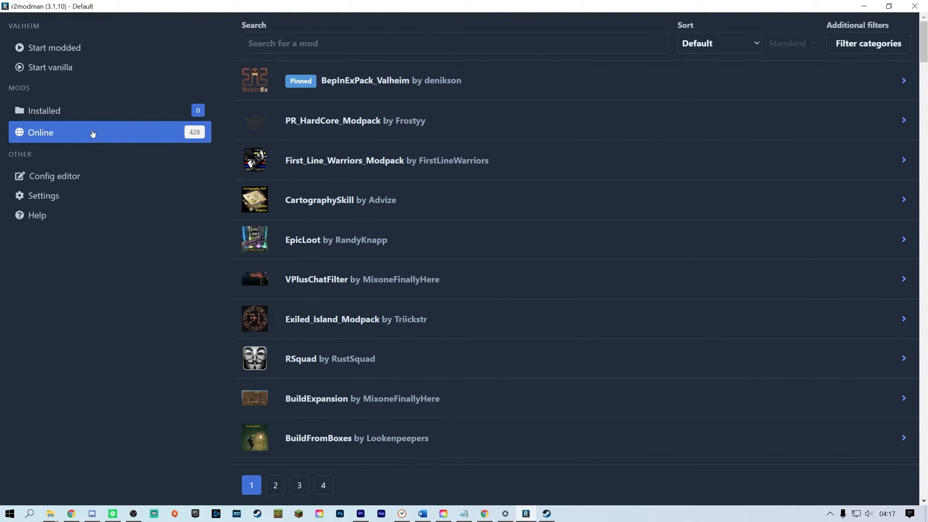
mouse_move(300, 81)
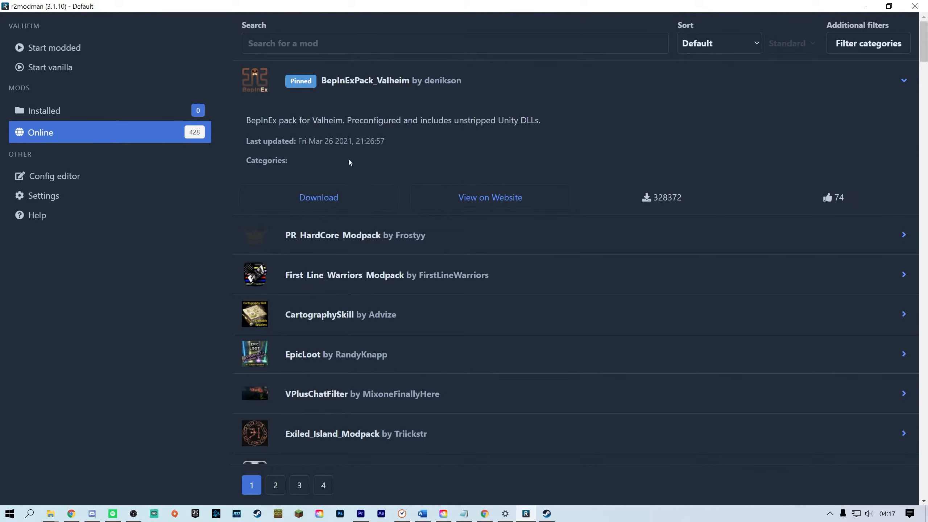
left_click(318, 197)
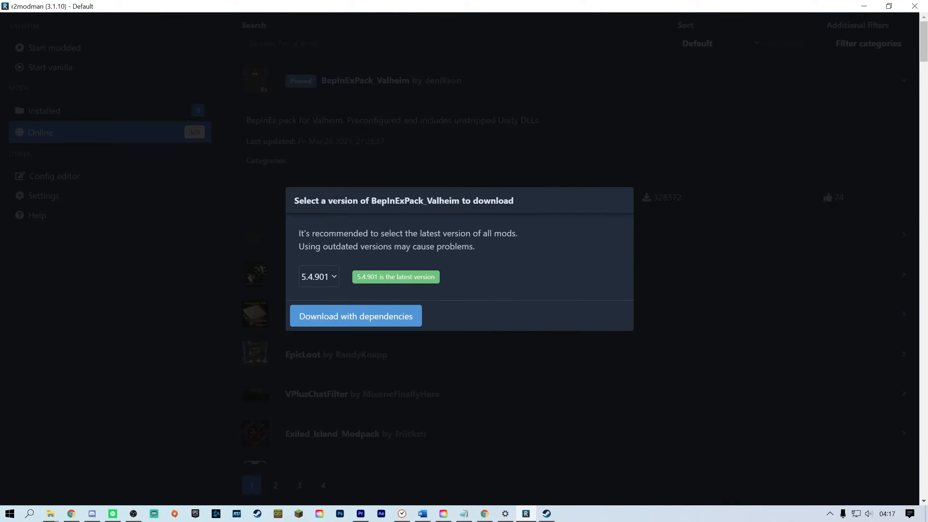
mouse_move(327, 220)
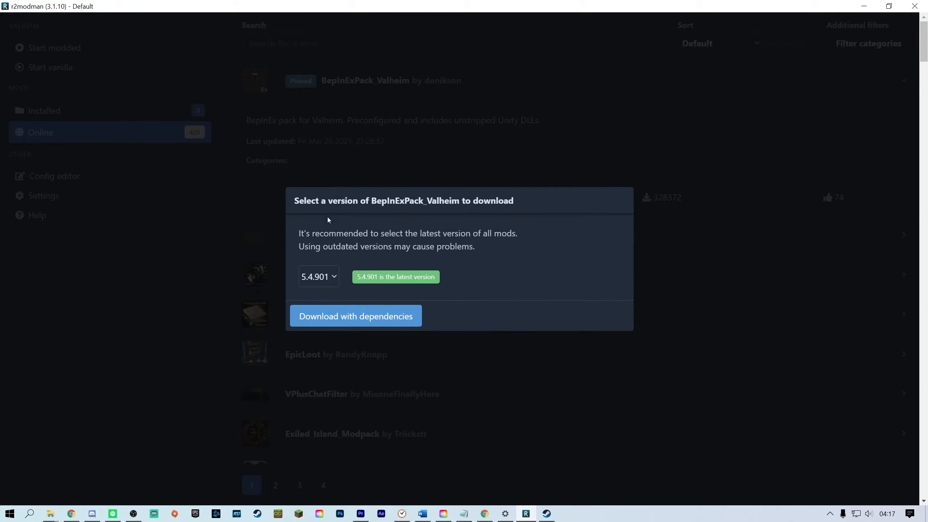
mouse_move(335, 322)
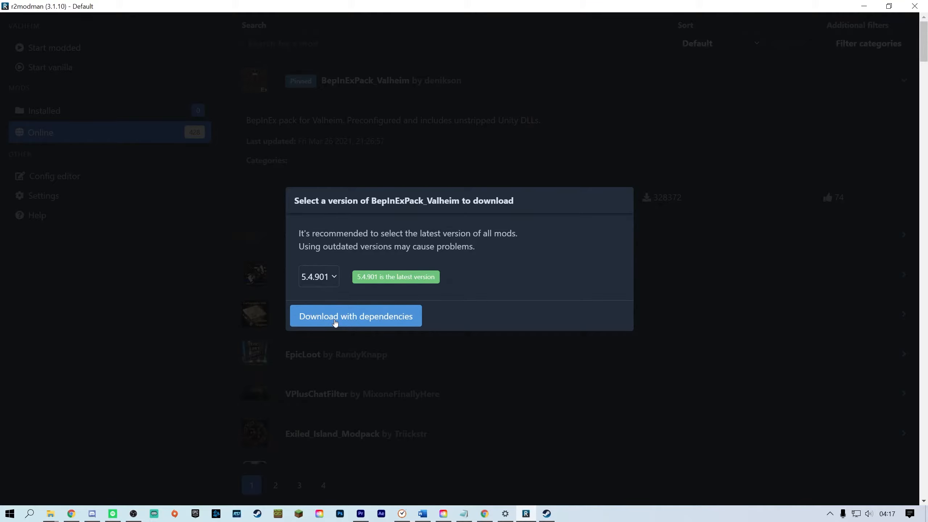
left_click(355, 315)
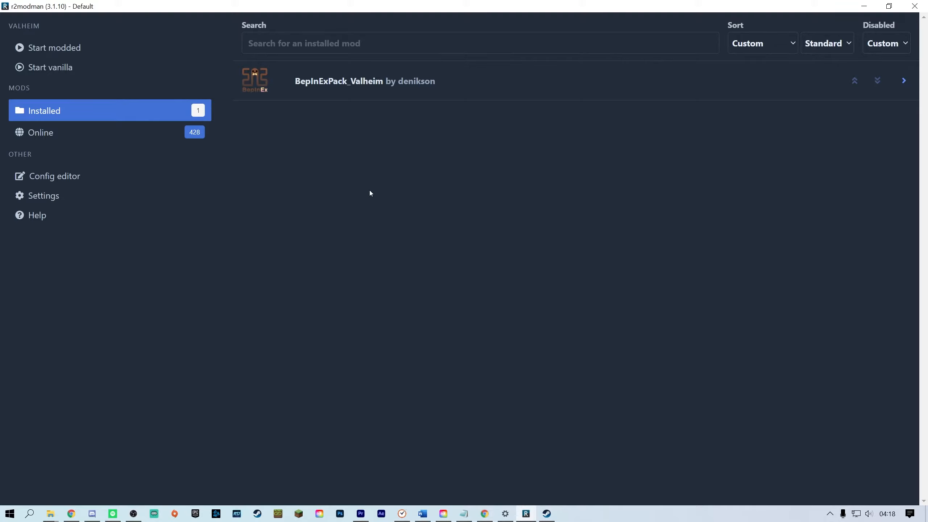
- Download RandyKnapp's EpicLoot from the online list, accepting its dependencies
left_click(39, 131)
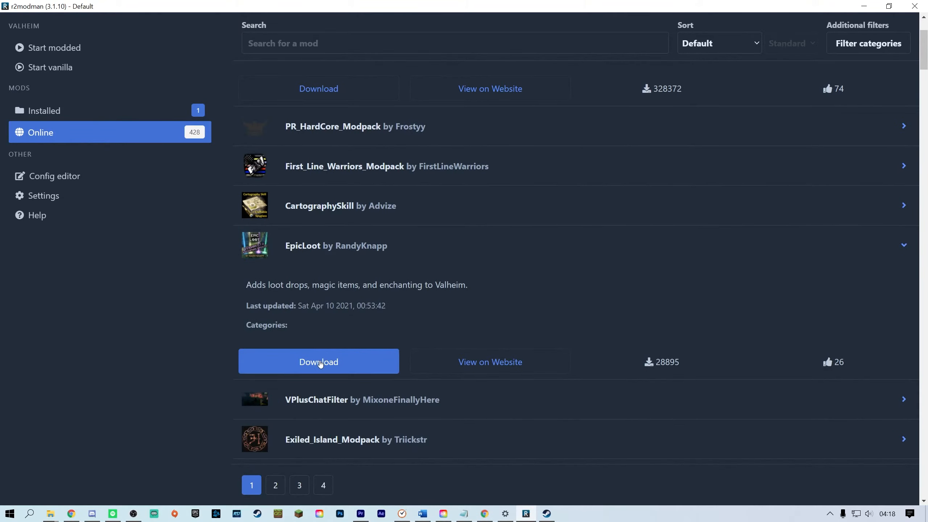
left_click(318, 362)
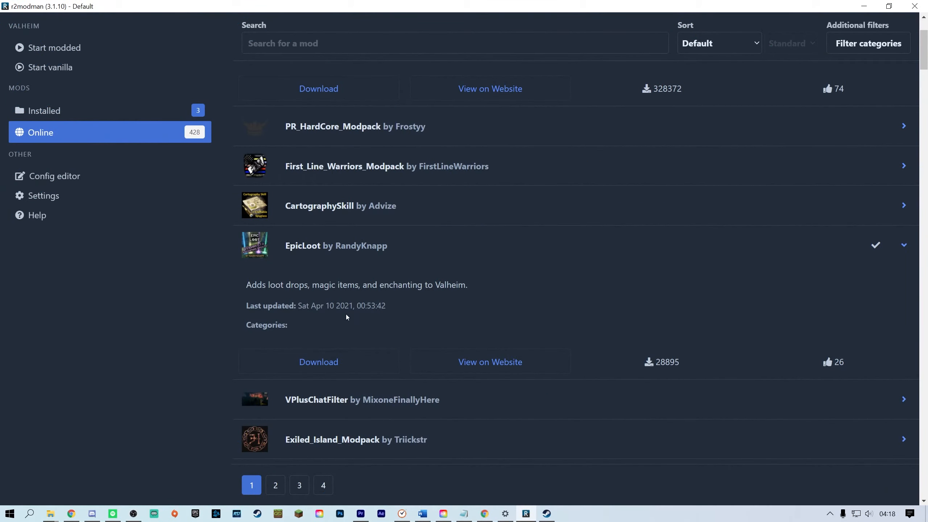
mouse_move(348, 317)
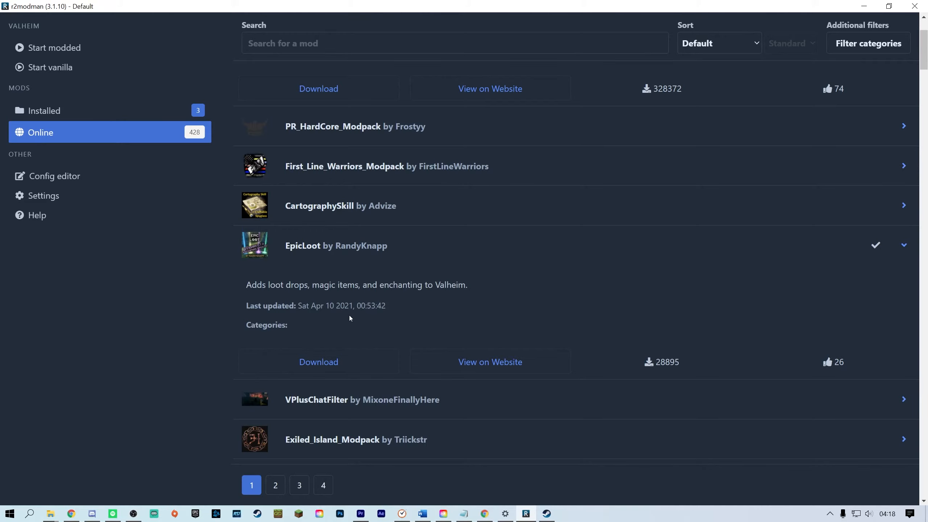
mouse_move(299, 220)
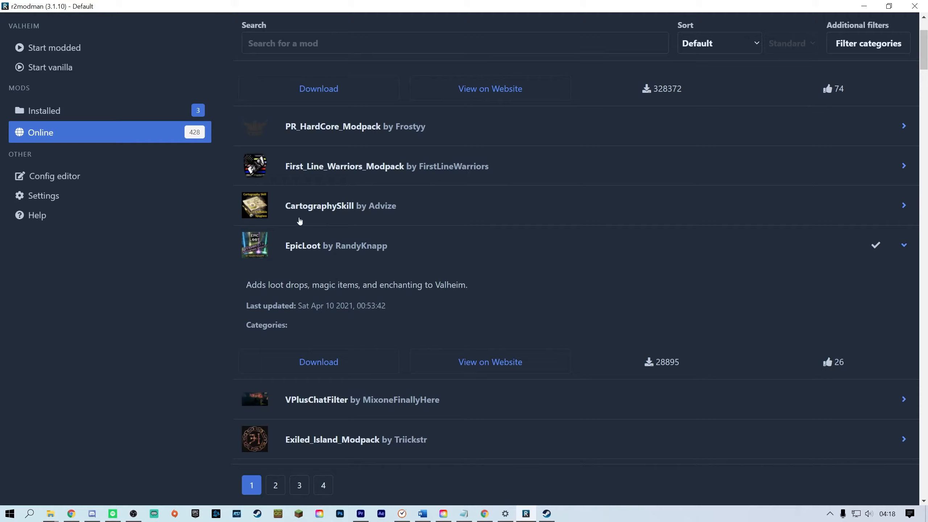
mouse_move(54, 48)
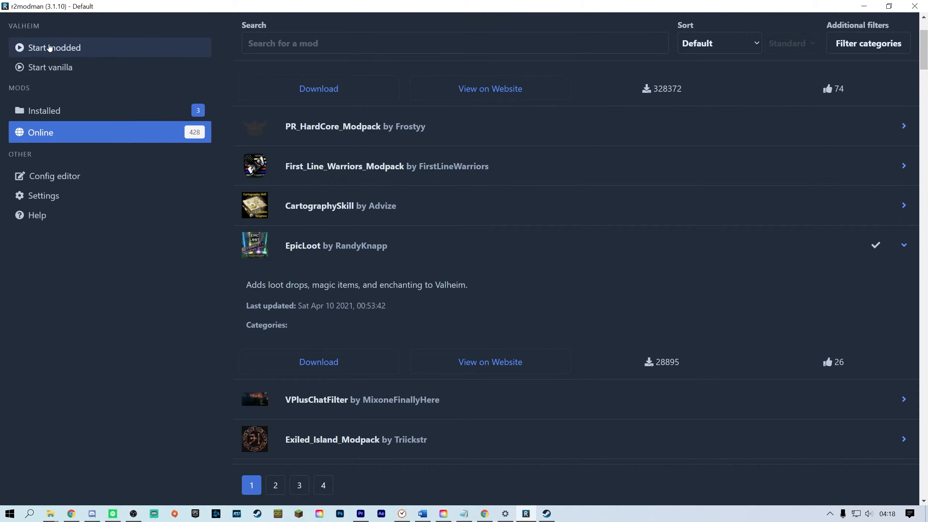
- Start Valheim modded and dismiss the 'Valheim is launching via Steam' notice
left_click(54, 47)
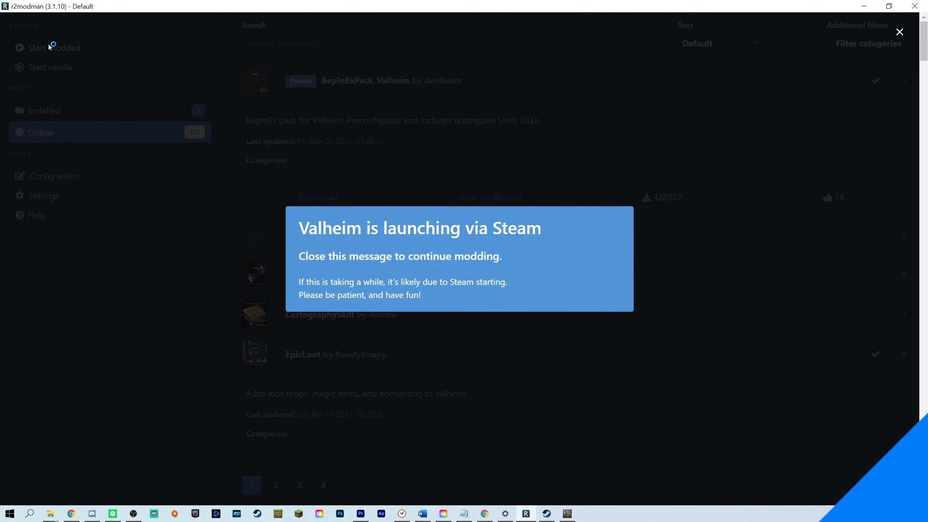
left_click(898, 31)
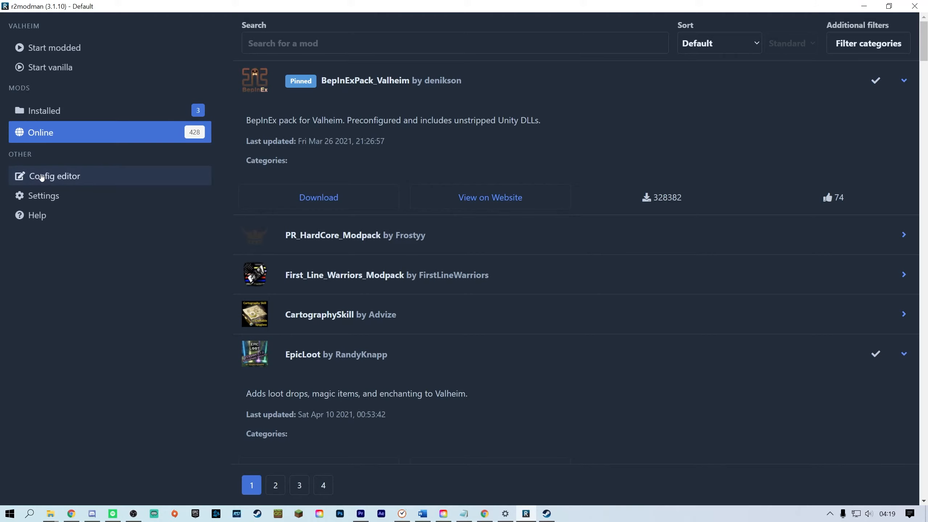
- Set EpicLoot's Use Generated Magic Item Names to false, save, and start Valheim modded
left_click(54, 176)
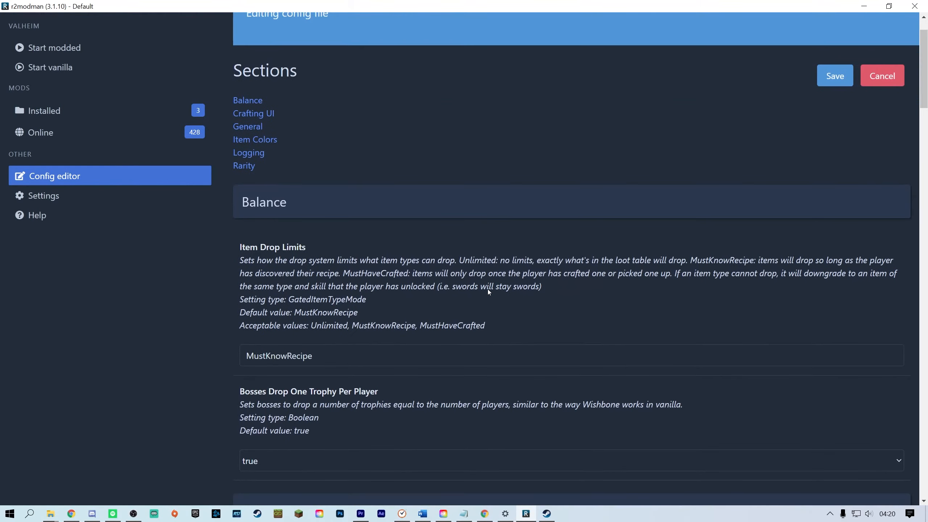
scroll("down", 3)
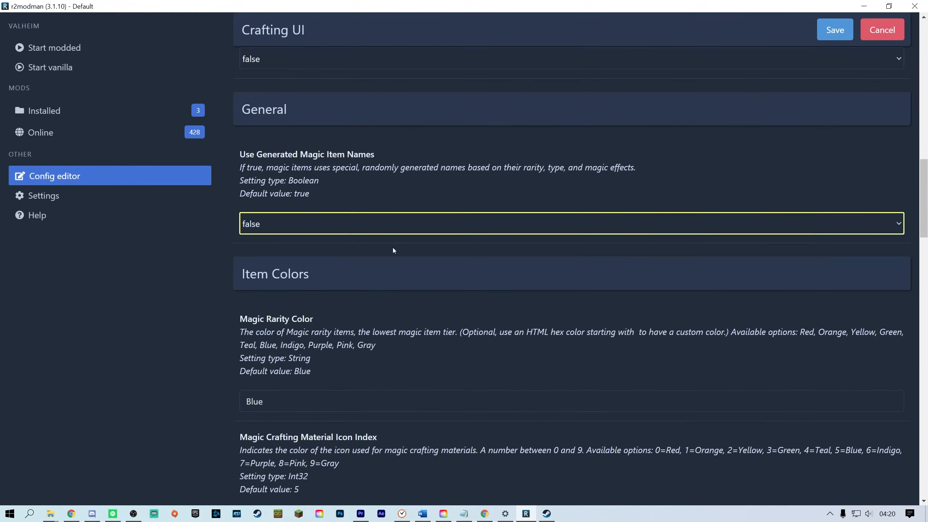
left_click(881, 29)
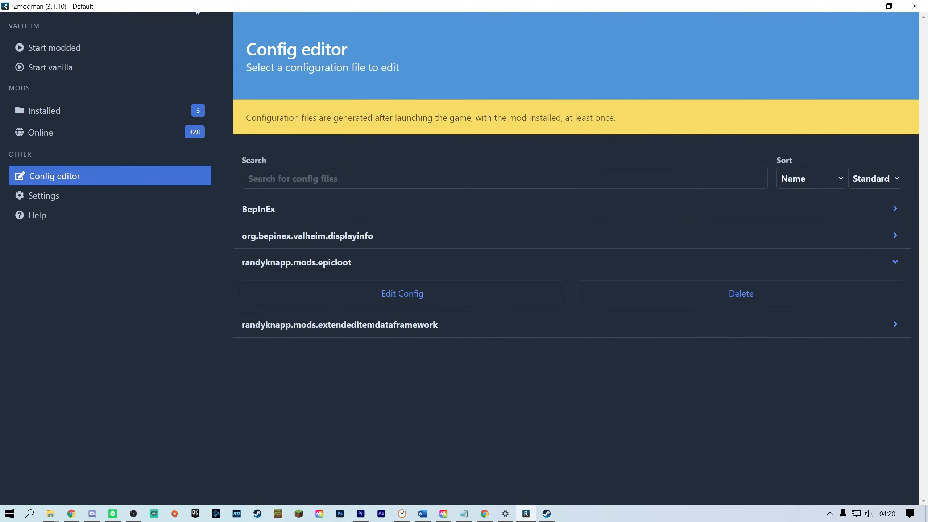
left_click(54, 48)
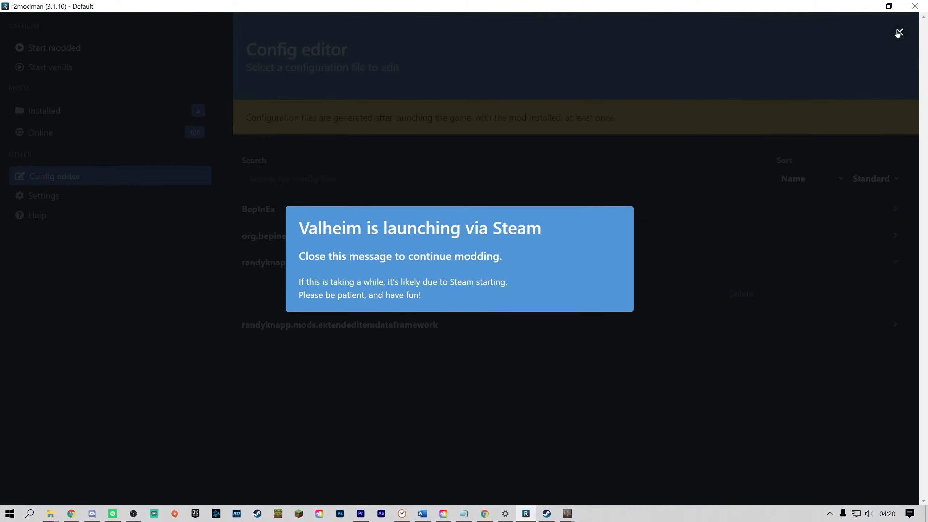